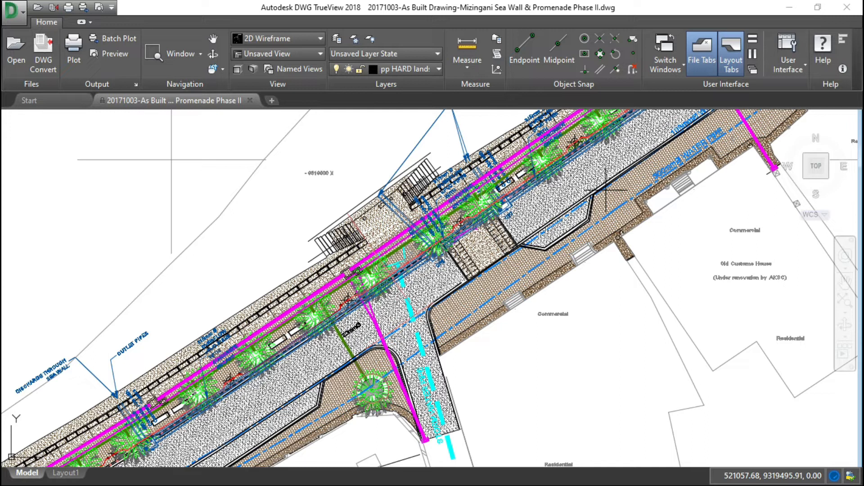
{"action": "mouse_move", "coordinate": [717, 325]}
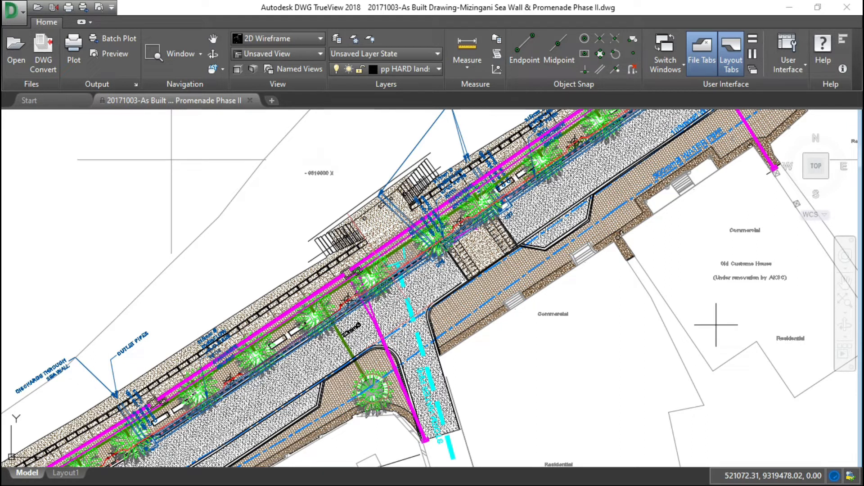
{"action": "mouse_move", "coordinate": [777, 345]}
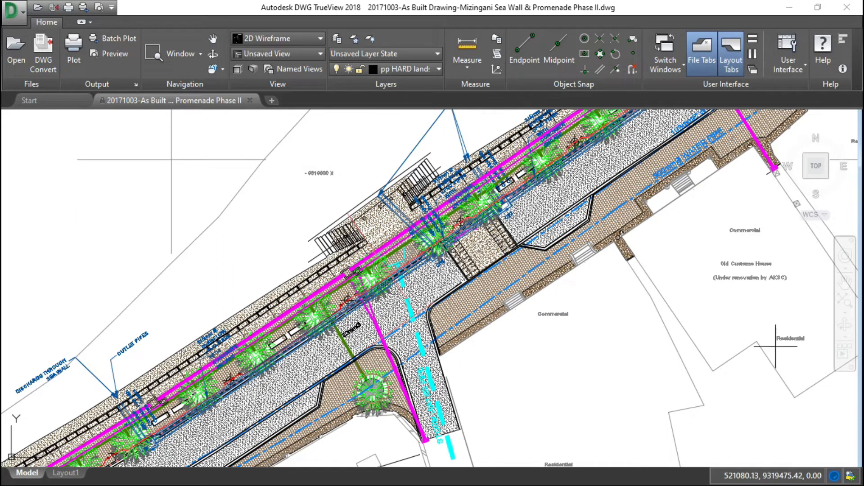
{"action": "mouse_move", "coordinate": [777, 353]}
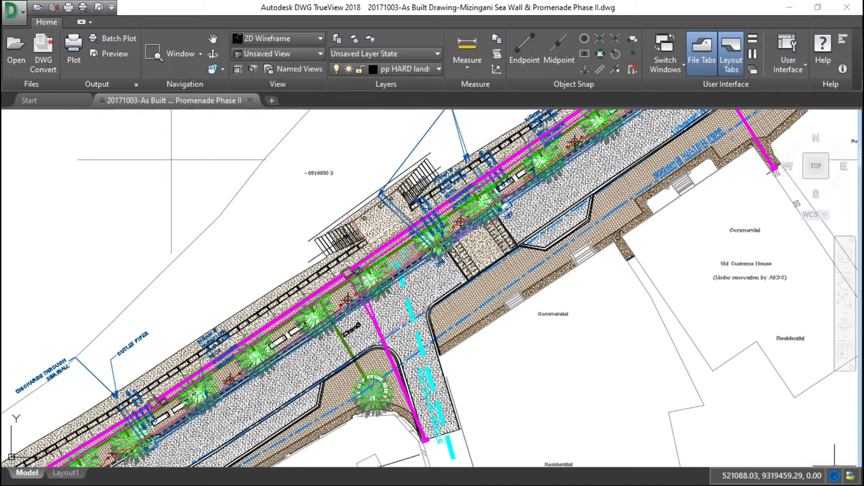
{"action": "mouse_move", "coordinate": [836, 477]}
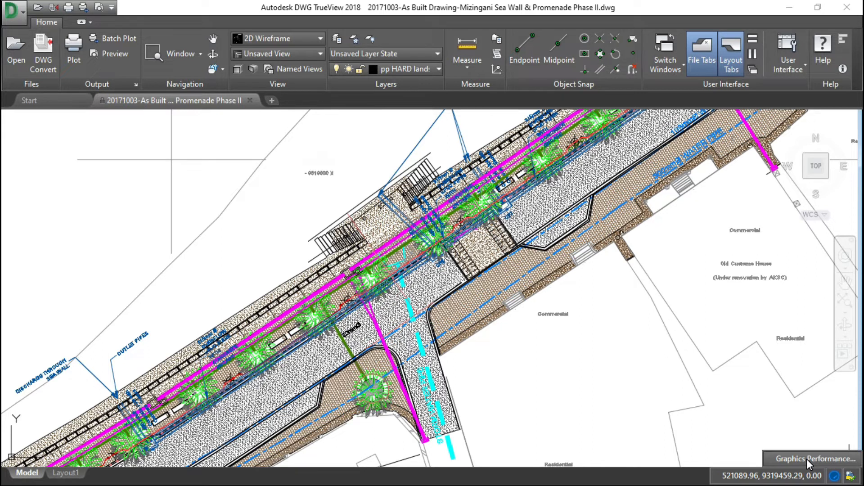
Uncheck Smooth line display in Graphics Performance and confirm with OK
{"action": "left_click", "coordinate": [811, 458]}
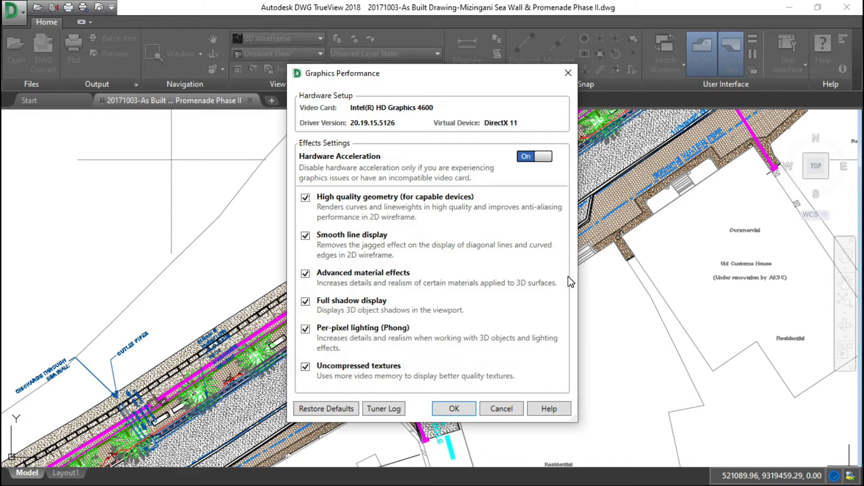
{"action": "mouse_move", "coordinate": [446, 207]}
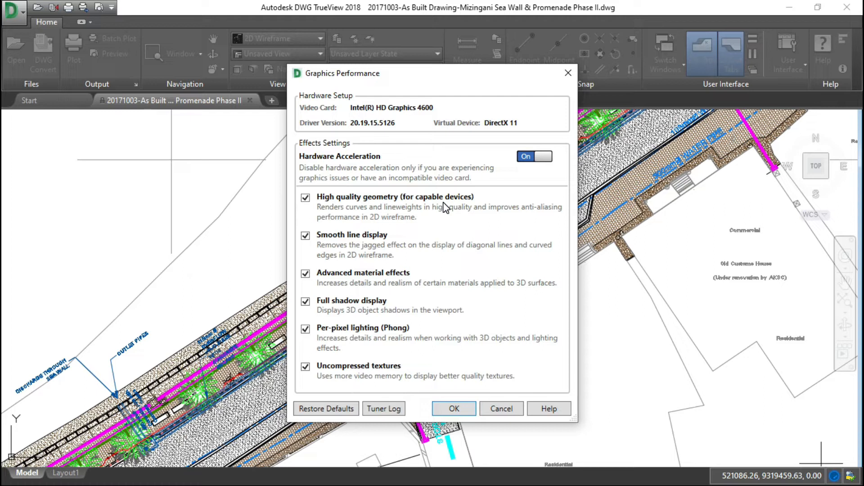
{"action": "mouse_move", "coordinate": [311, 257]}
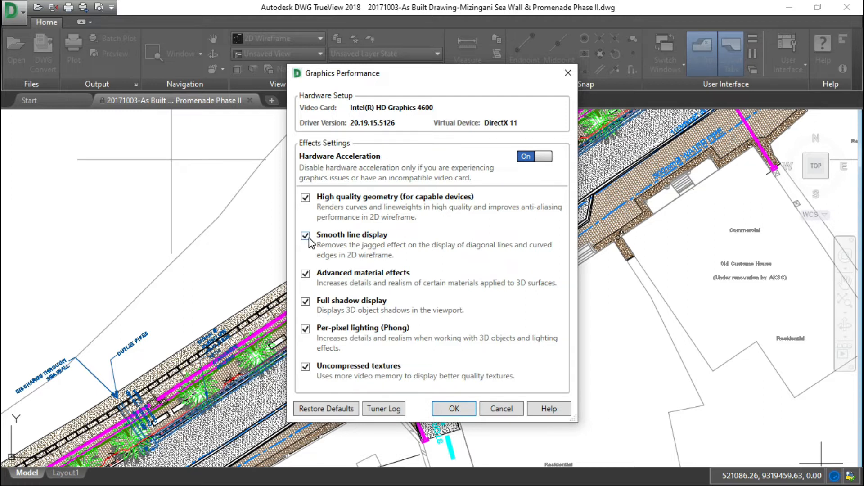
{"action": "left_click", "coordinate": [305, 235]}
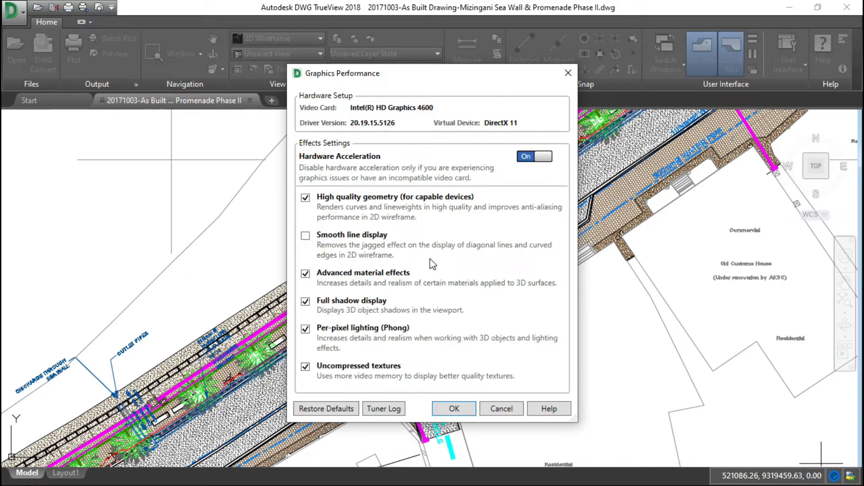
{"action": "mouse_move", "coordinate": [379, 265]}
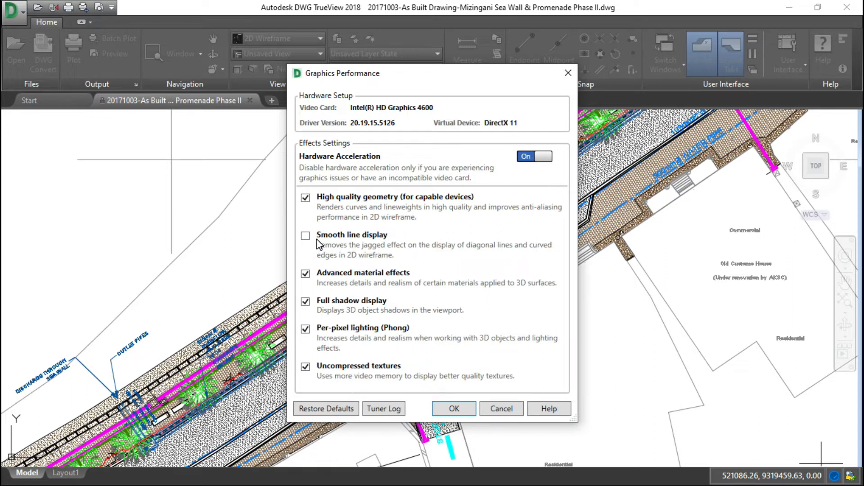
{"action": "mouse_move", "coordinate": [480, 342]}
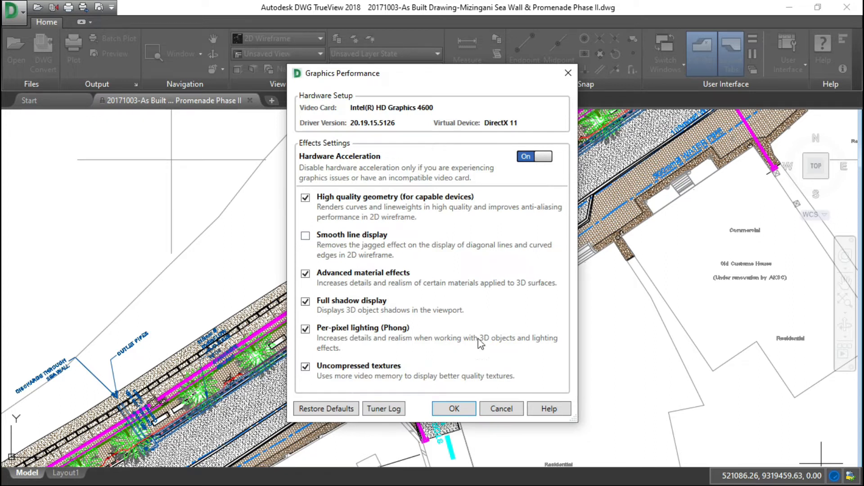
{"action": "left_click", "coordinate": [453, 409]}
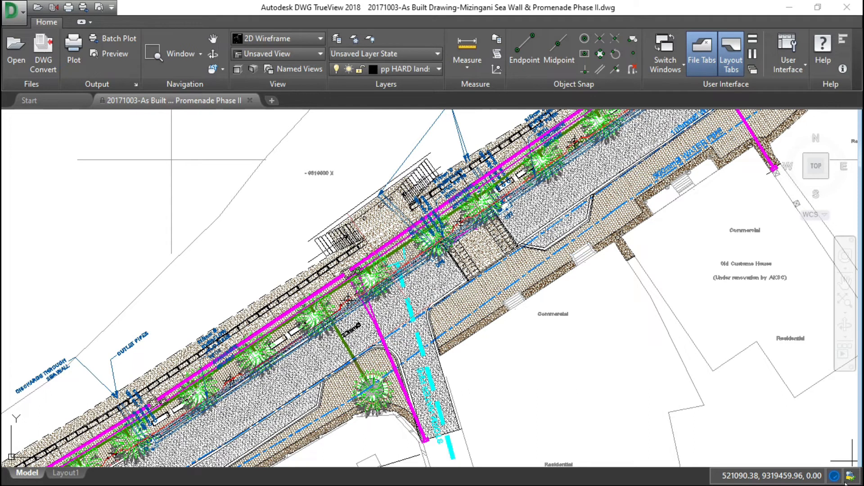
{"action": "mouse_move", "coordinate": [834, 476]}
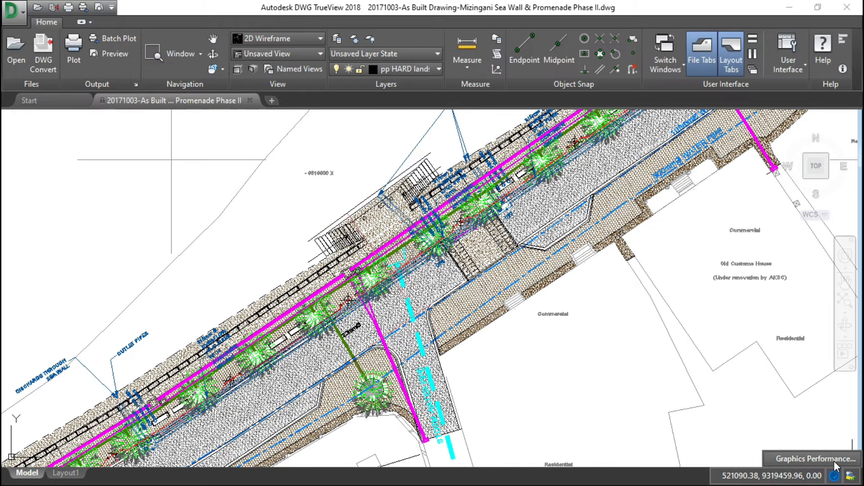
Set Hardware Acceleration to Off in Graphics Performance and confirm with OK
{"action": "left_click", "coordinate": [810, 458]}
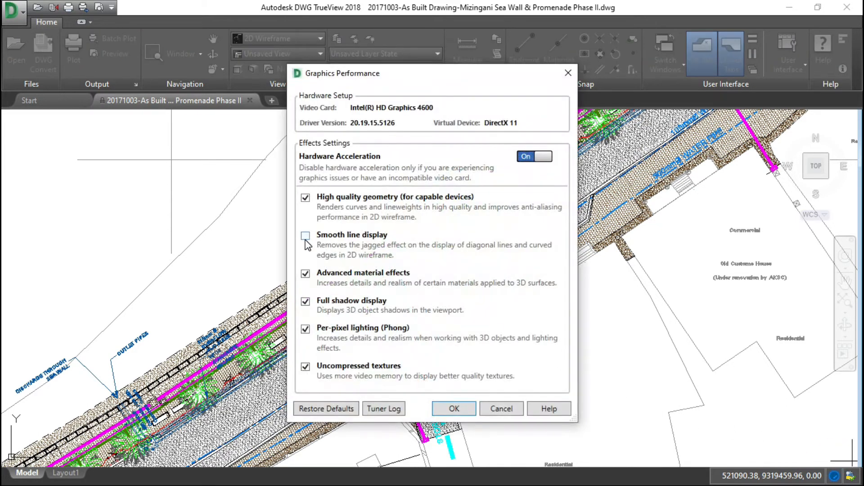
{"action": "left_click", "coordinate": [305, 236]}
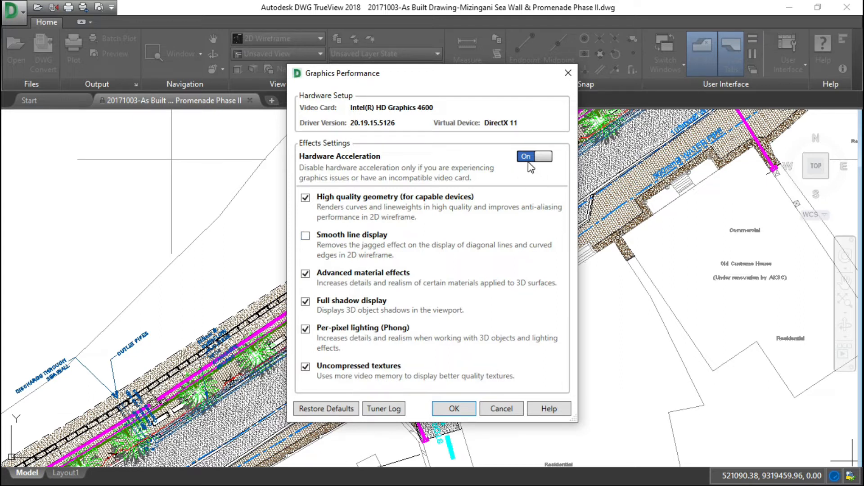
{"action": "left_click", "coordinate": [534, 156]}
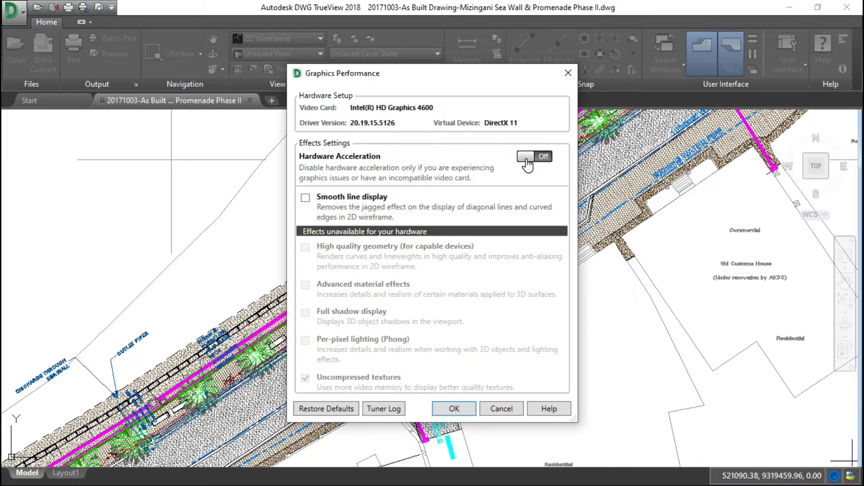
{"action": "left_click", "coordinate": [454, 409]}
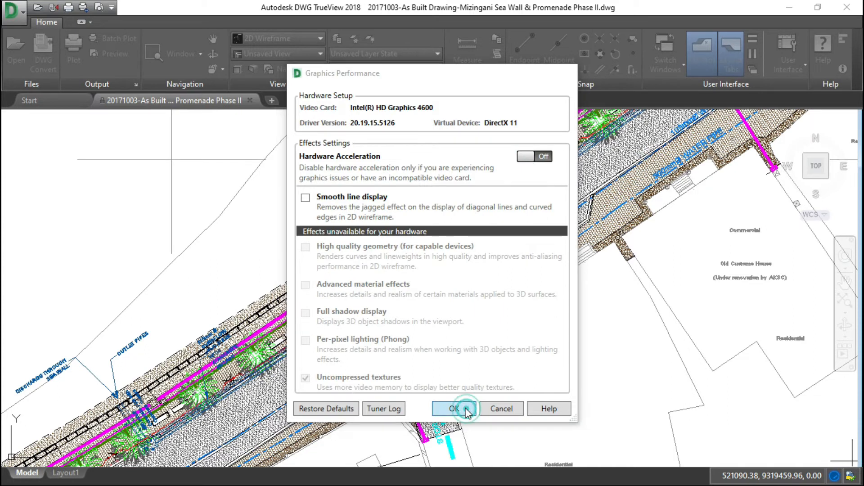
{"action": "left_click", "coordinate": [453, 408]}
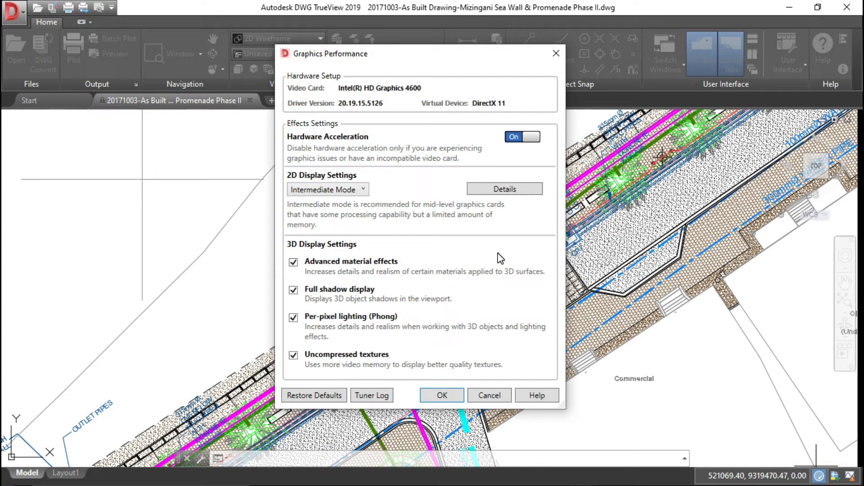
{"action": "mouse_move", "coordinate": [506, 221]}
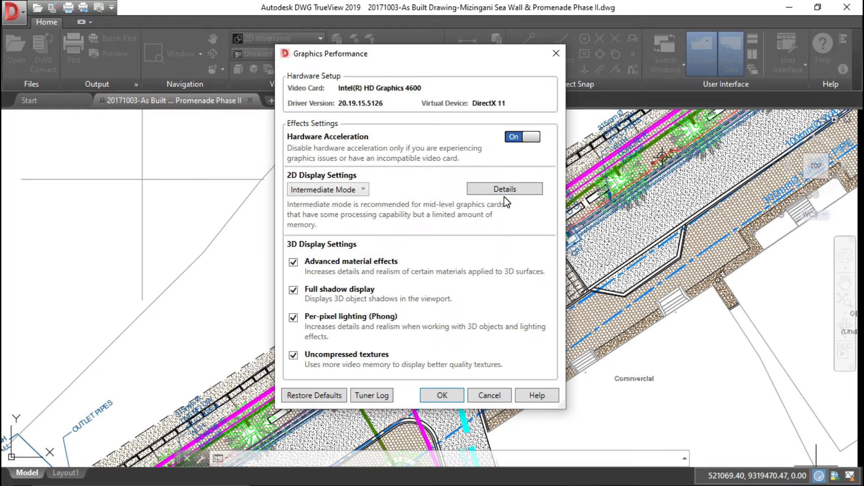
Expand Details, uncheck Smooth line display and set Hardware Acceleration to Off (Software Mode)
{"action": "left_click", "coordinate": [503, 188]}
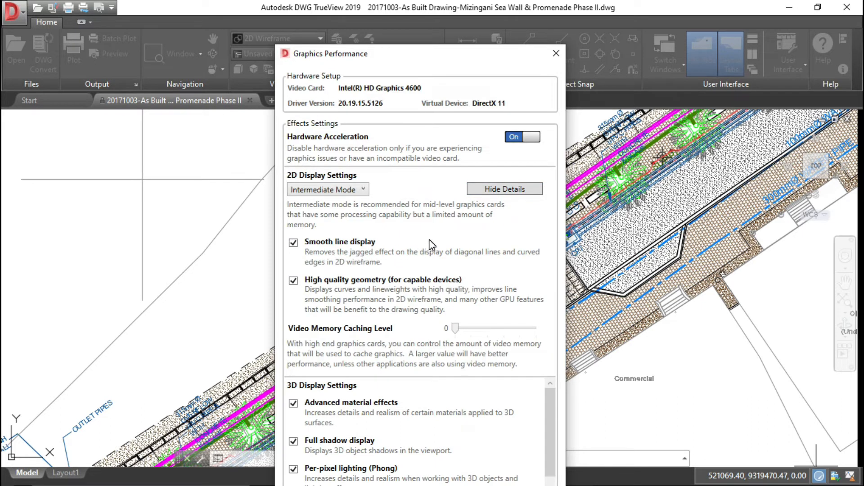
{"action": "mouse_move", "coordinate": [382, 68]}
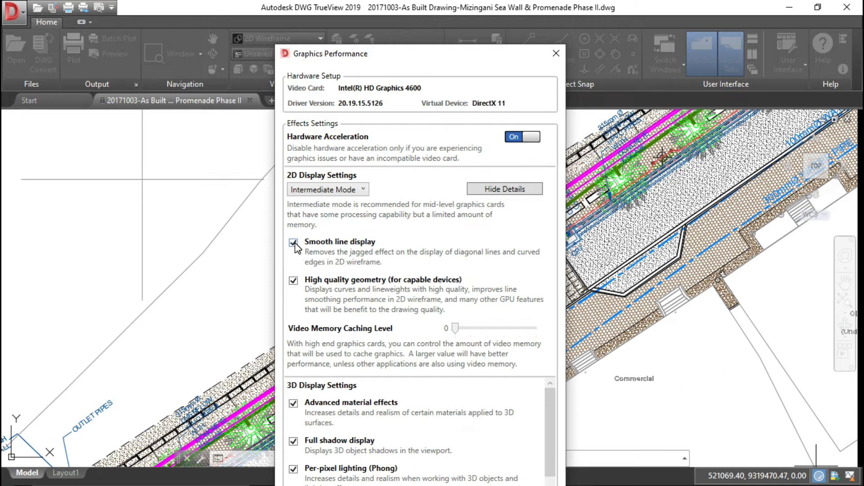
{"action": "left_click", "coordinate": [293, 243]}
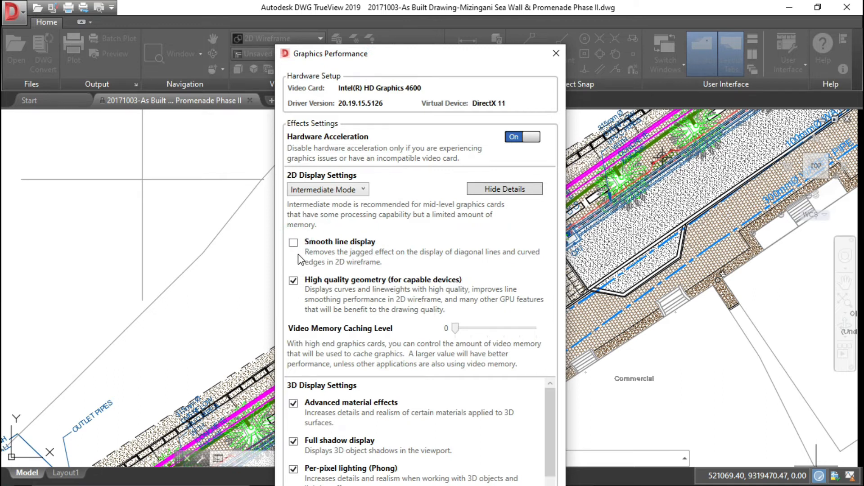
{"action": "mouse_move", "coordinate": [339, 257]}
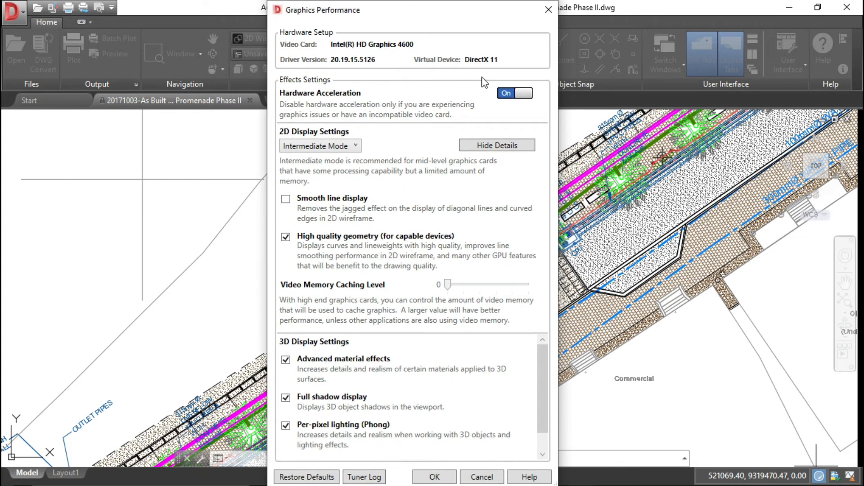
{"action": "mouse_move", "coordinate": [512, 103]}
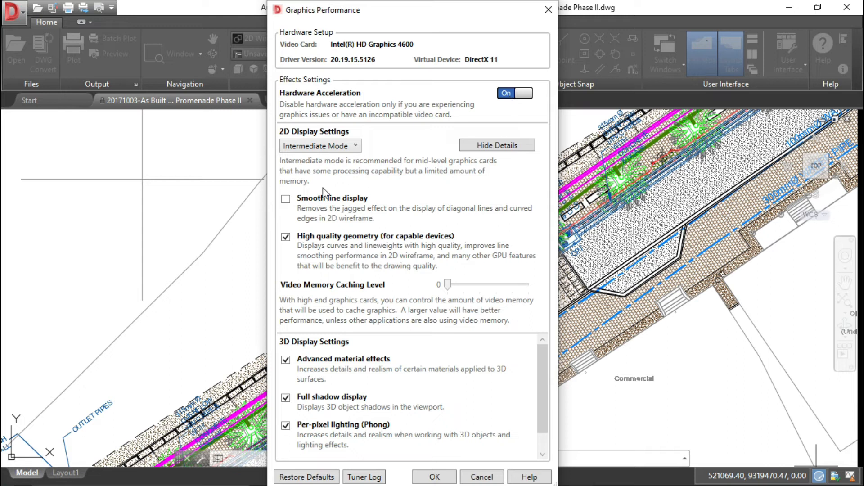
{"action": "mouse_move", "coordinate": [433, 468]}
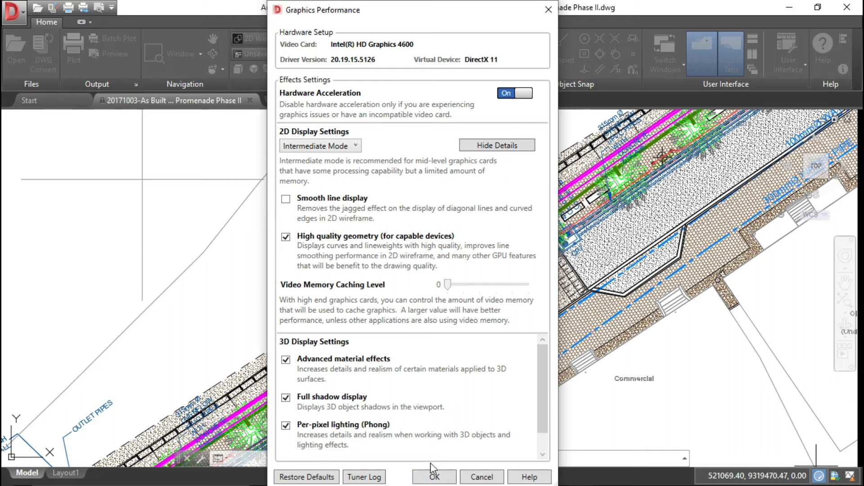
{"action": "mouse_move", "coordinate": [512, 106]}
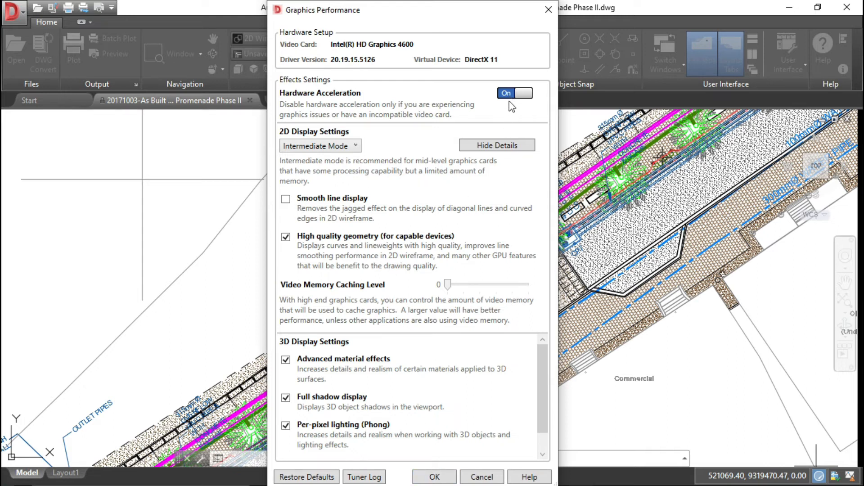
{"action": "left_click", "coordinate": [513, 93]}
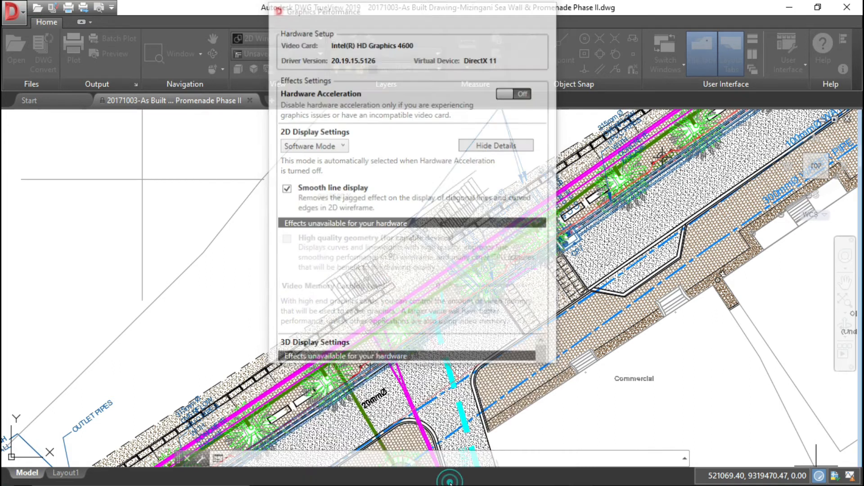